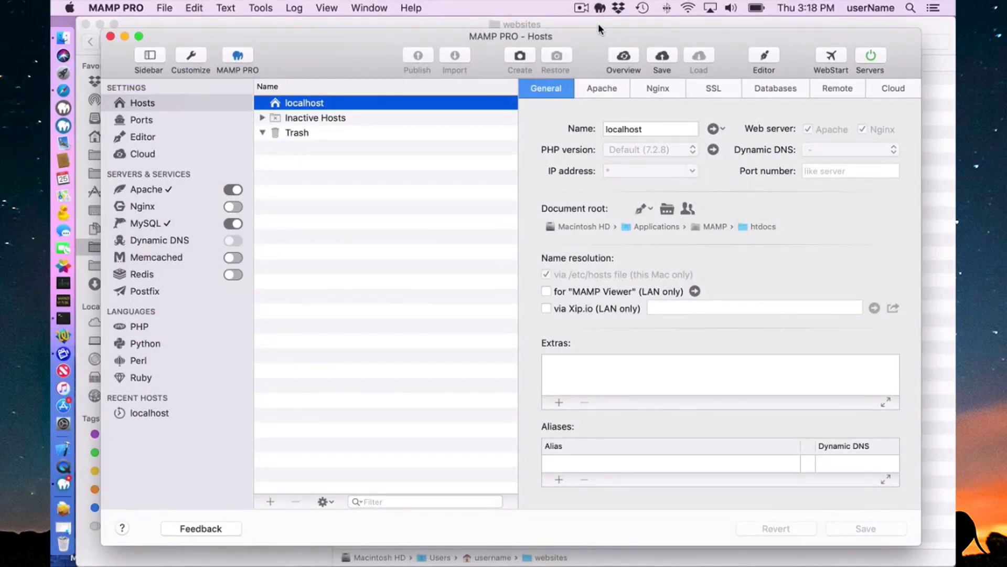
{"action": "mouse_move", "coordinate": [274, 466]}
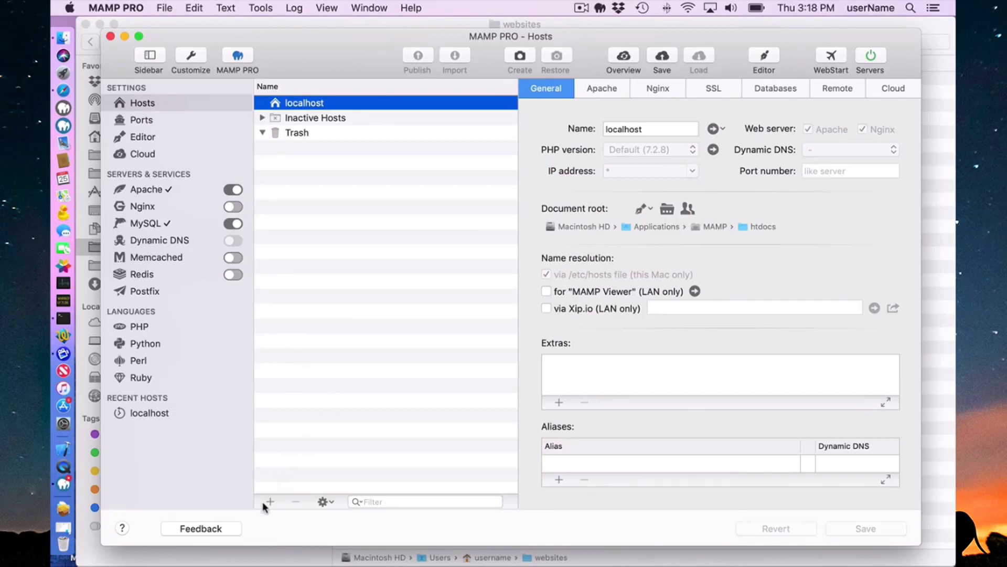
Step: Add a new host named wpHost
{"action": "left_click", "coordinate": [269, 501]}
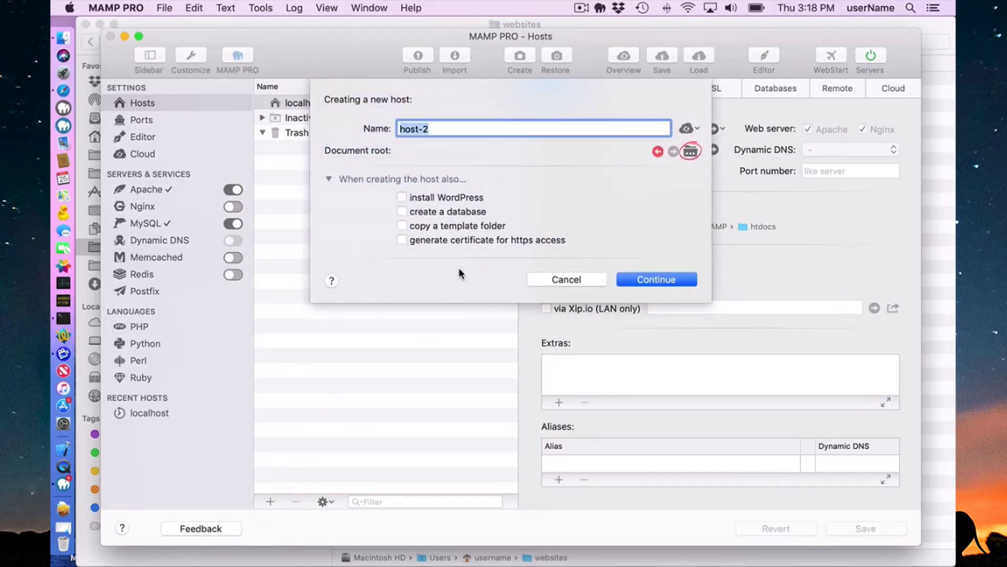
{"action": "type", "text": "wp"}
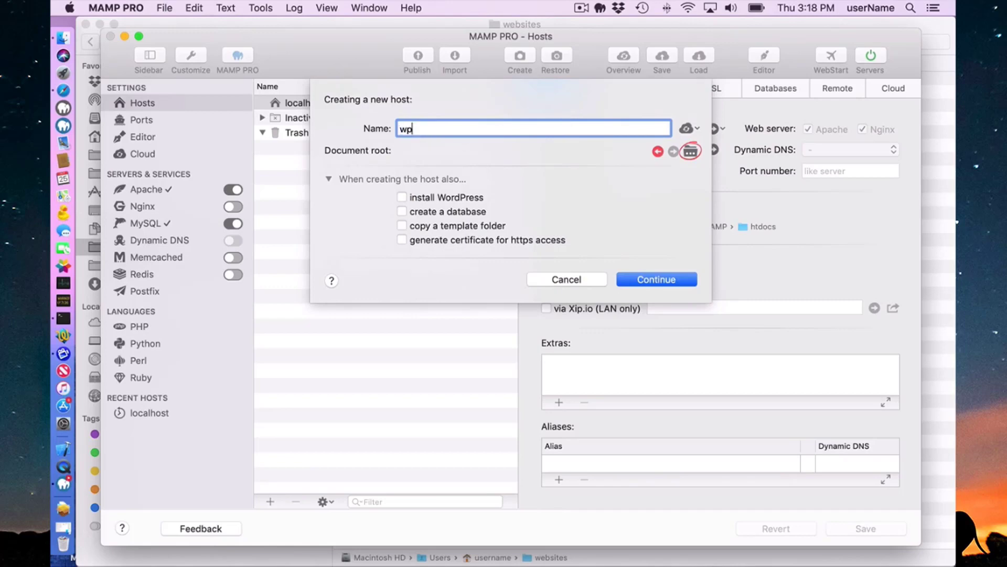
{"action": "type", "text": "Host"}
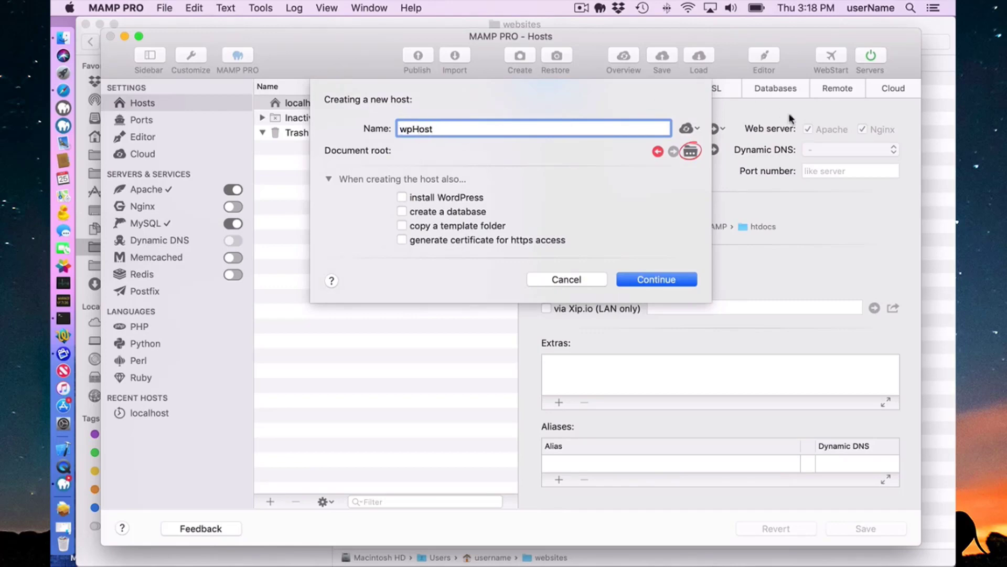
Step: Root wpHost in a new Sites/wpHost folder with WordPress installation selected
{"action": "left_click", "coordinate": [689, 151]}
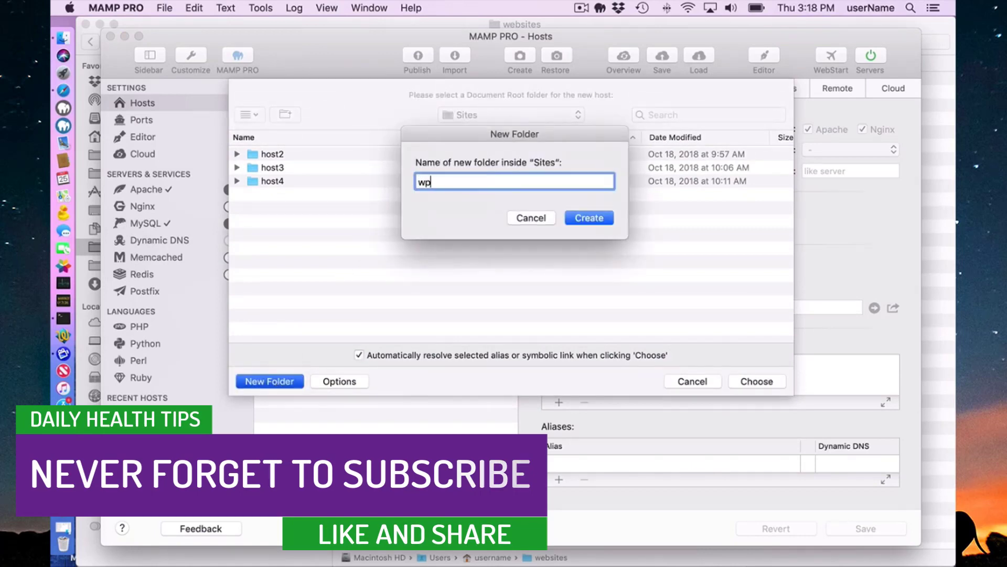
{"action": "left_click", "coordinate": [588, 217]}
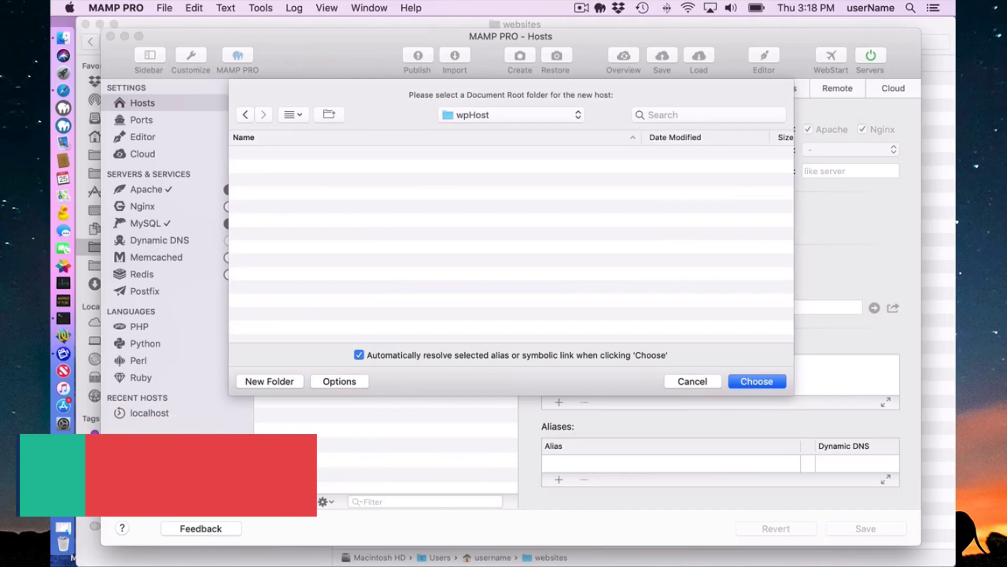
{"action": "left_click", "coordinate": [756, 381]}
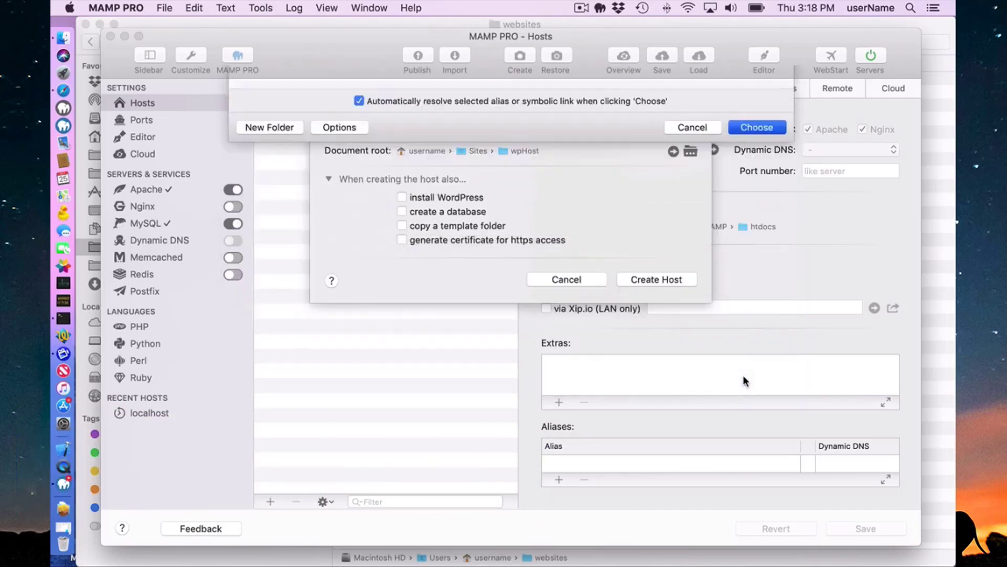
{"action": "left_click", "coordinate": [402, 198]}
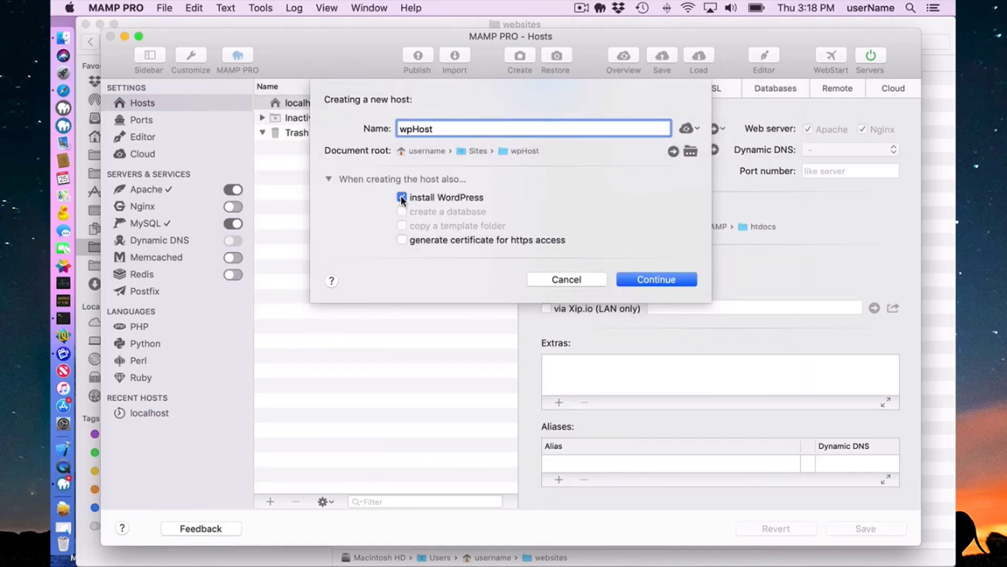
{"action": "left_click", "coordinate": [656, 279]}
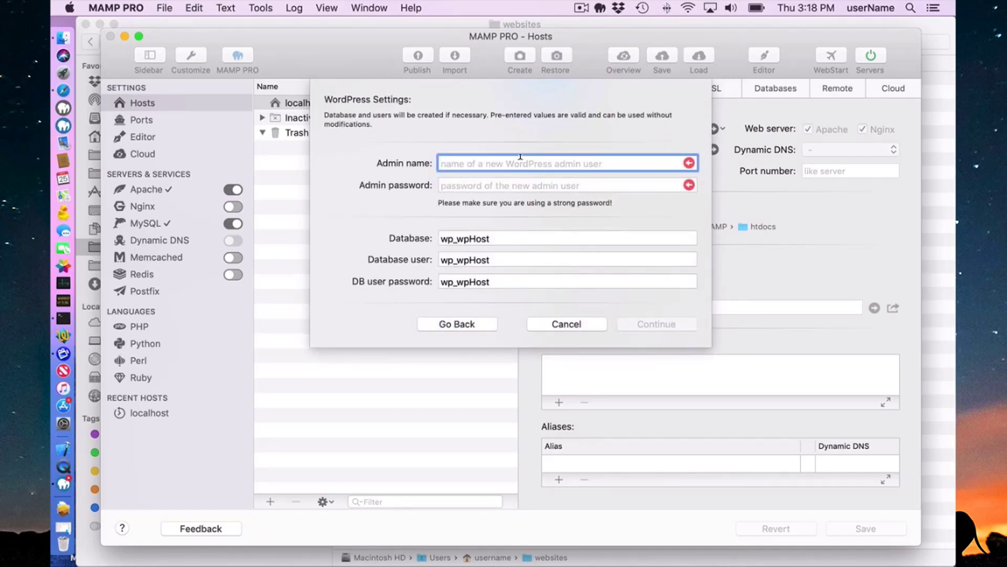
{"action": "type", "text": "adm"}
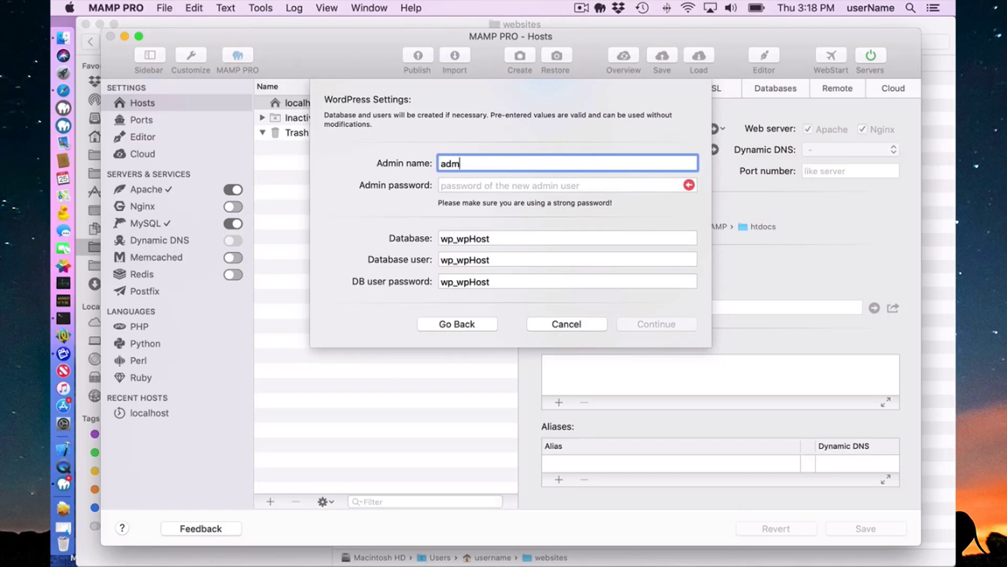
{"action": "type", "text": "in"}
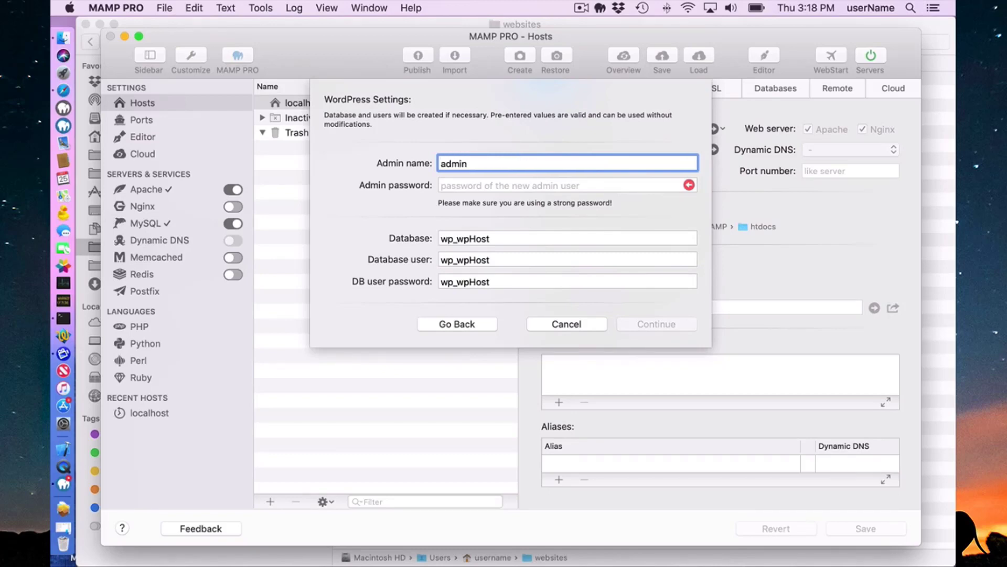
{"action": "left_click", "coordinate": [565, 185]}
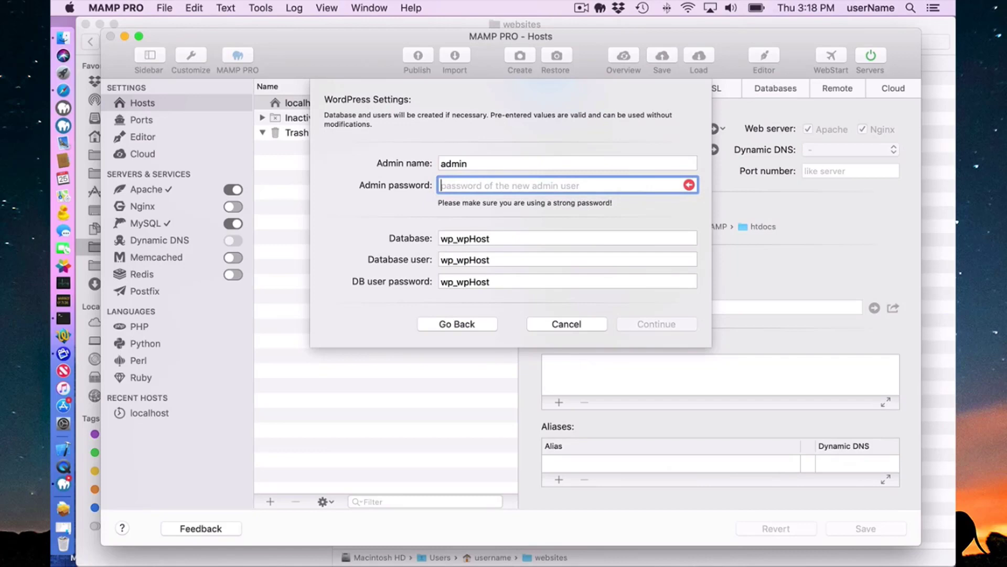
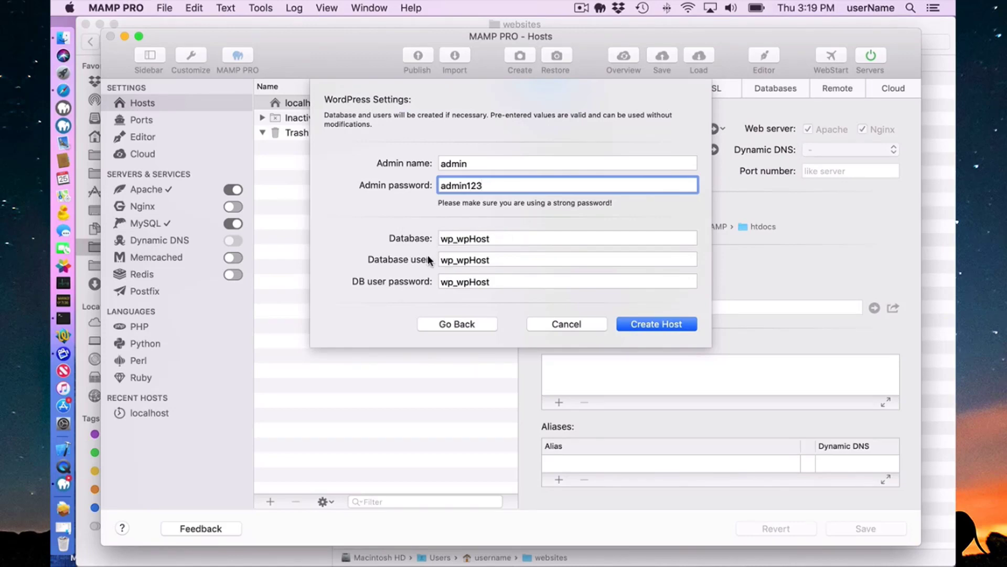
{"action": "mouse_move", "coordinate": [418, 290]}
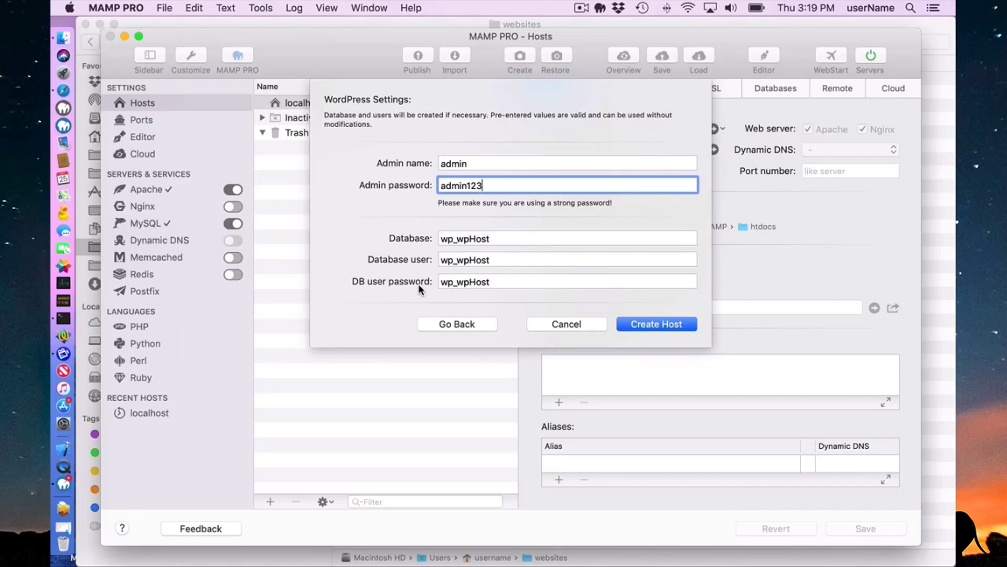
{"action": "mouse_move", "coordinate": [503, 257]}
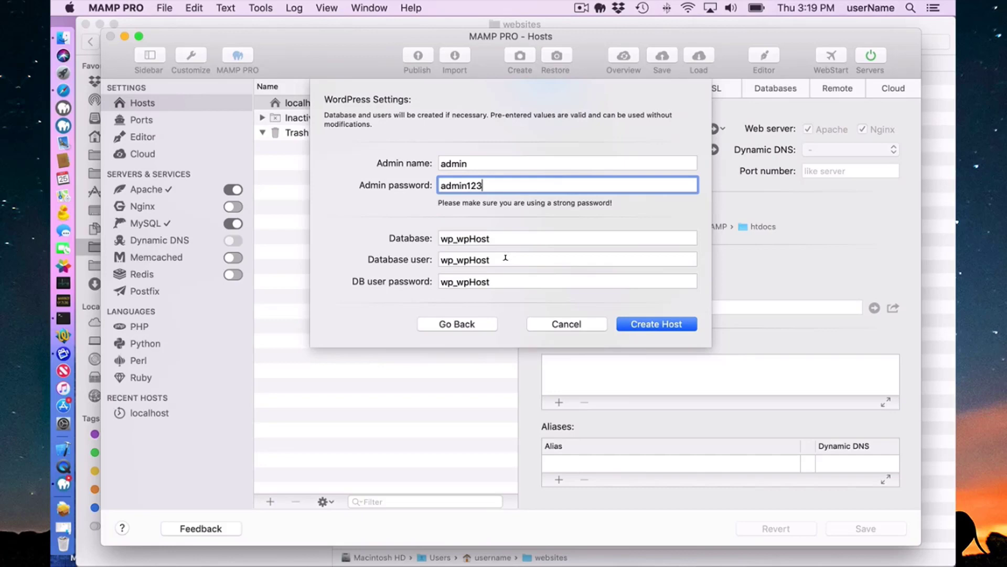
{"action": "mouse_move", "coordinate": [508, 272]}
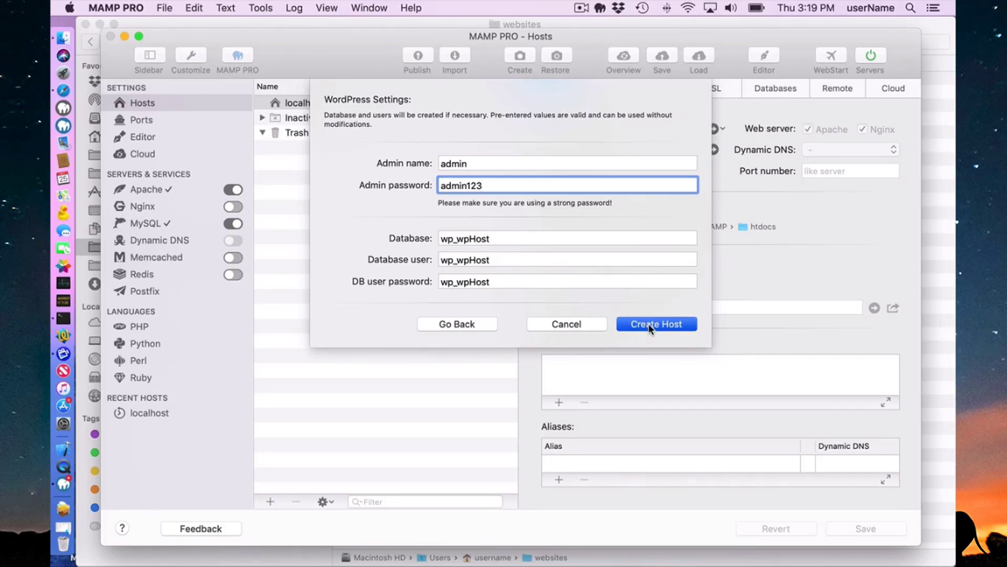
Step: Create the wpHost host with WordPress 4.9.8 and the wp_wpHost database
{"action": "left_click", "coordinate": [656, 324]}
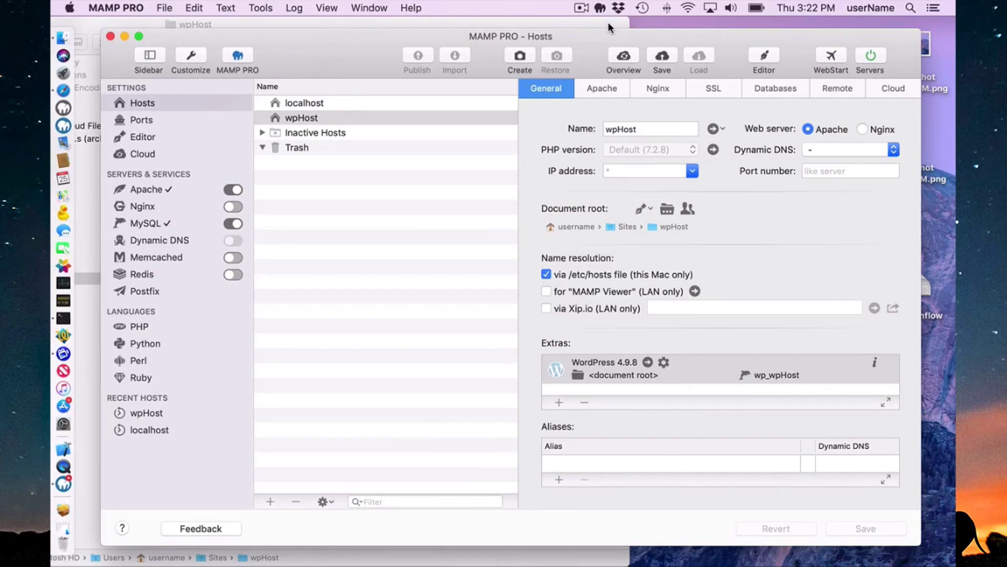
{"action": "mouse_move", "coordinate": [585, 44]}
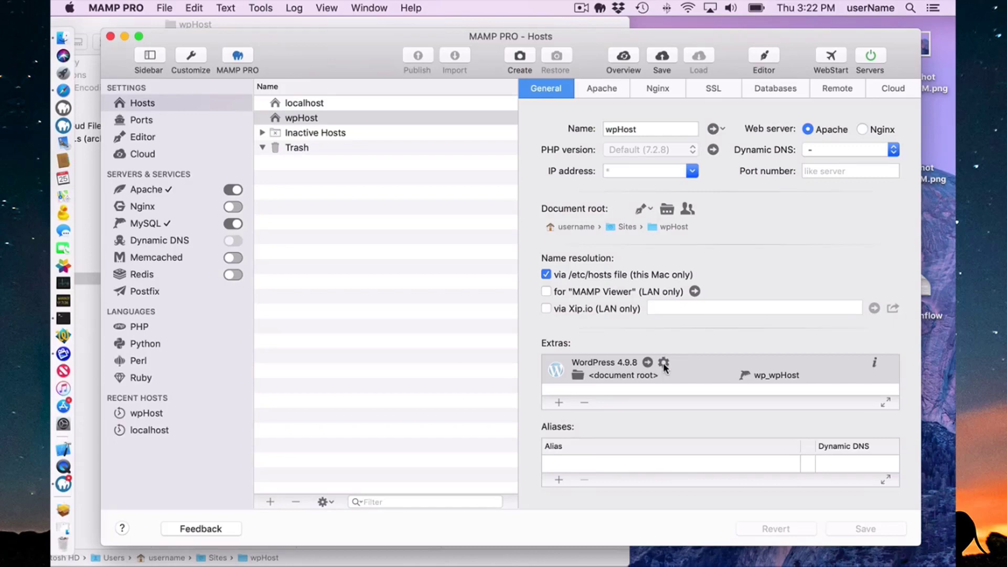
Step: Log in to the wpHost WordPress site as admin, declining to save the password
{"action": "left_click", "coordinate": [647, 361]}
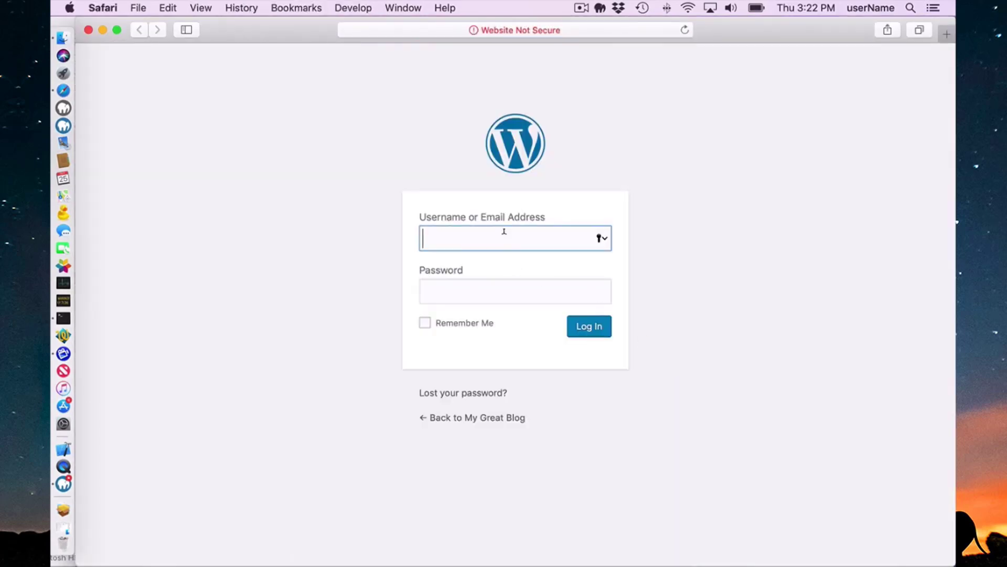
{"action": "type", "text": "admin"}
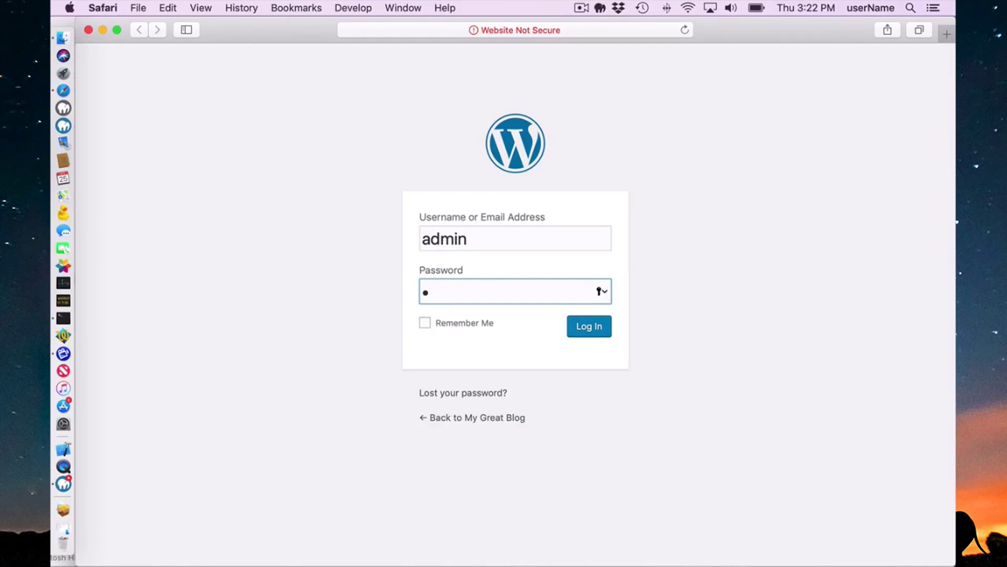
{"action": "type", "text": "password"}
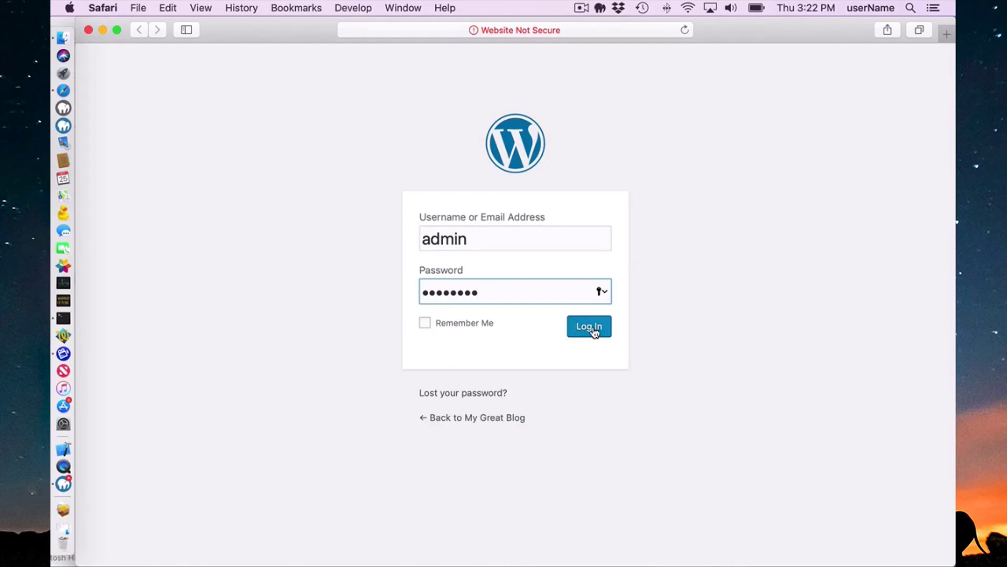
{"action": "left_click", "coordinate": [588, 327]}
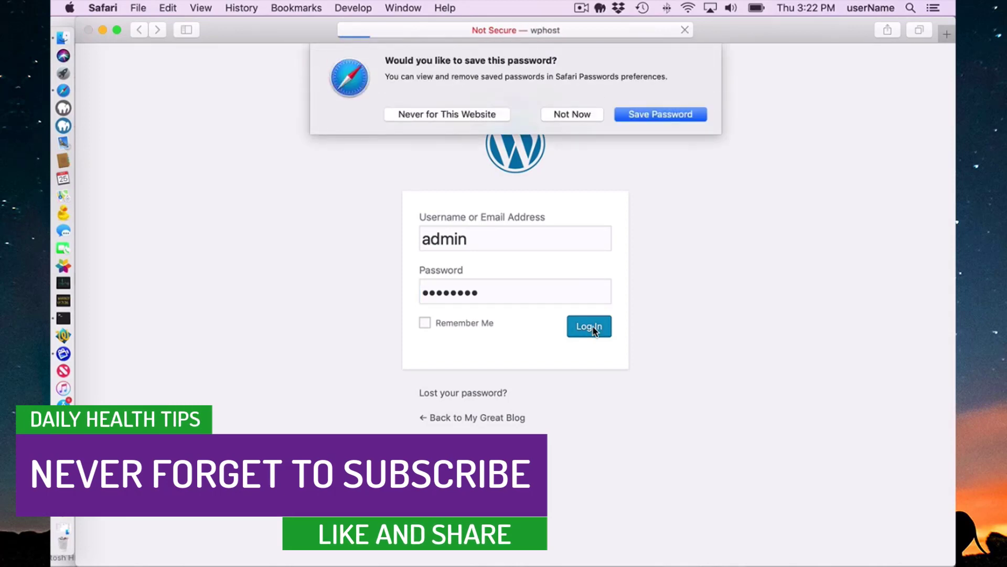
{"action": "left_click", "coordinate": [588, 327]}
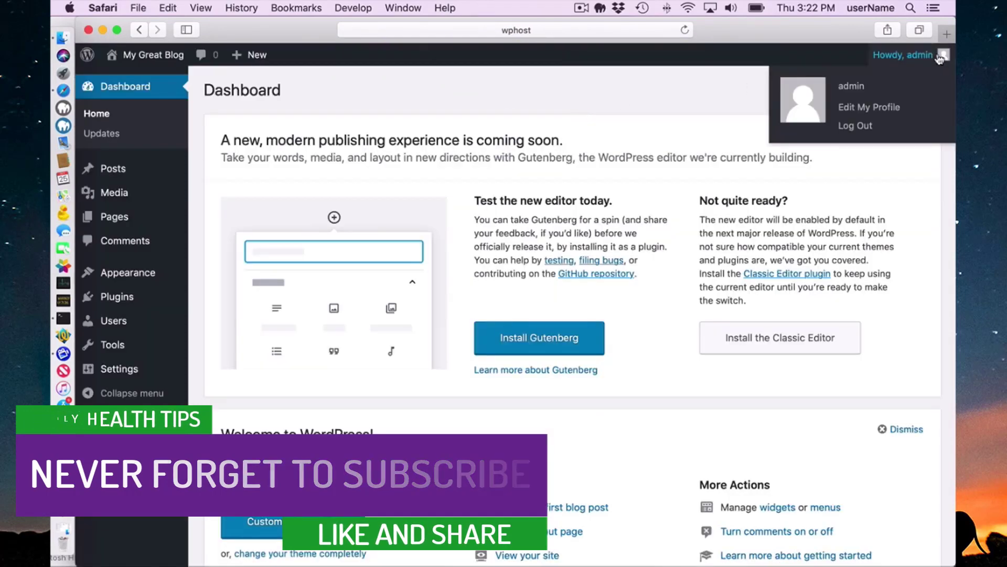
Step: Switch from Safari back to the MAMP PRO wpHost host settings
{"action": "left_click", "coordinate": [868, 106]}
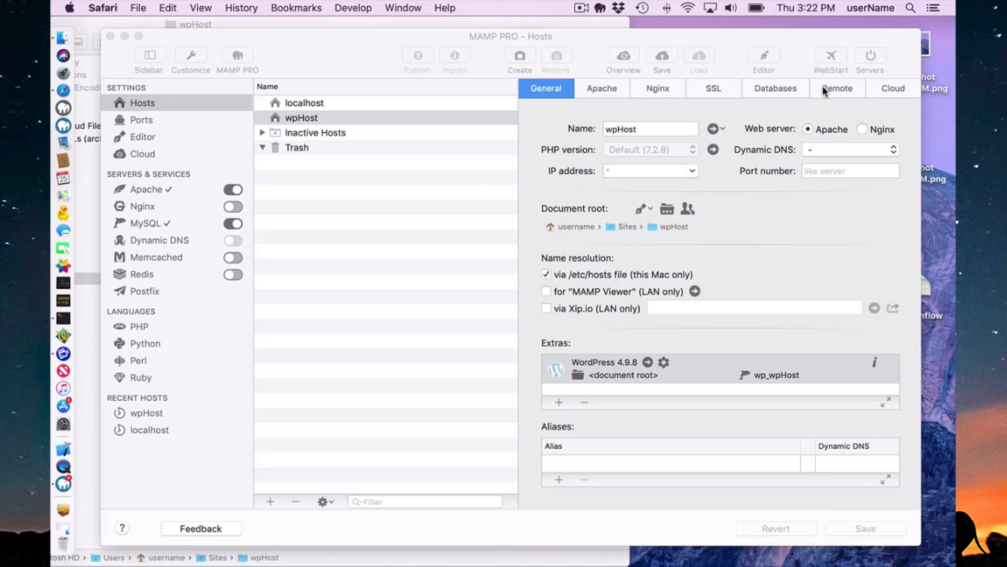
Step: Open phpMyAdmin to see the wp_wpHost database in the database list
{"action": "left_click", "coordinate": [830, 57]}
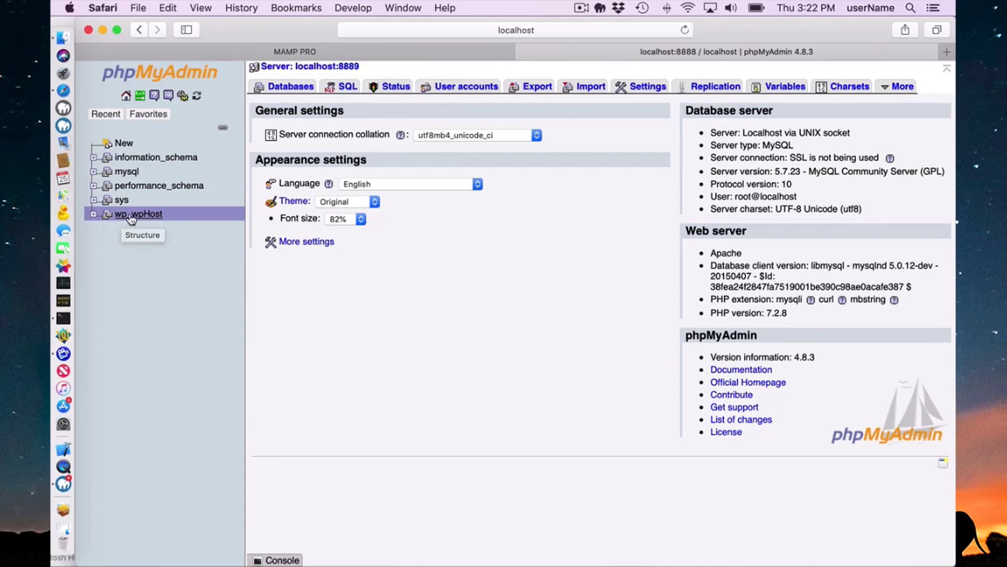
{"action": "mouse_move", "coordinate": [167, 221]}
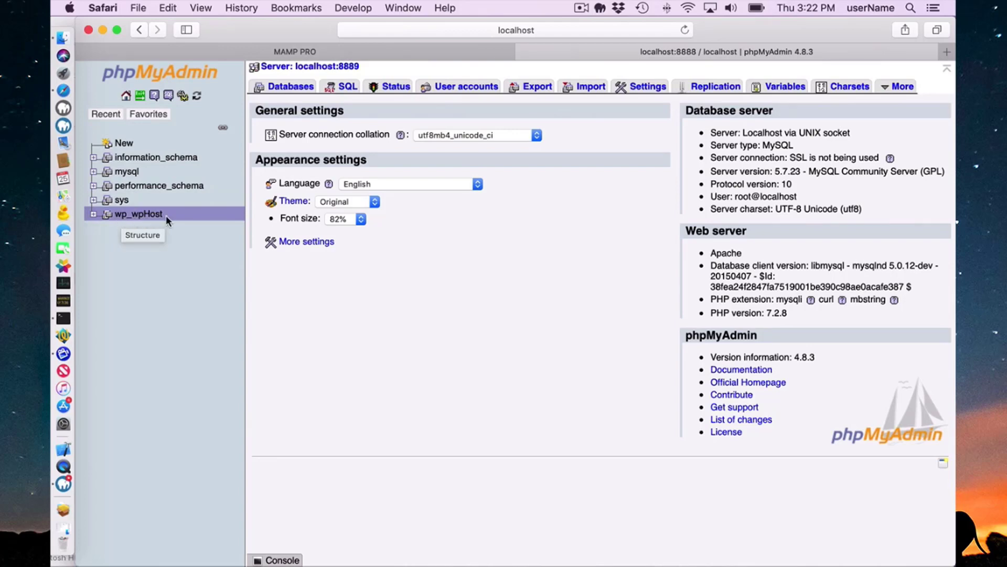